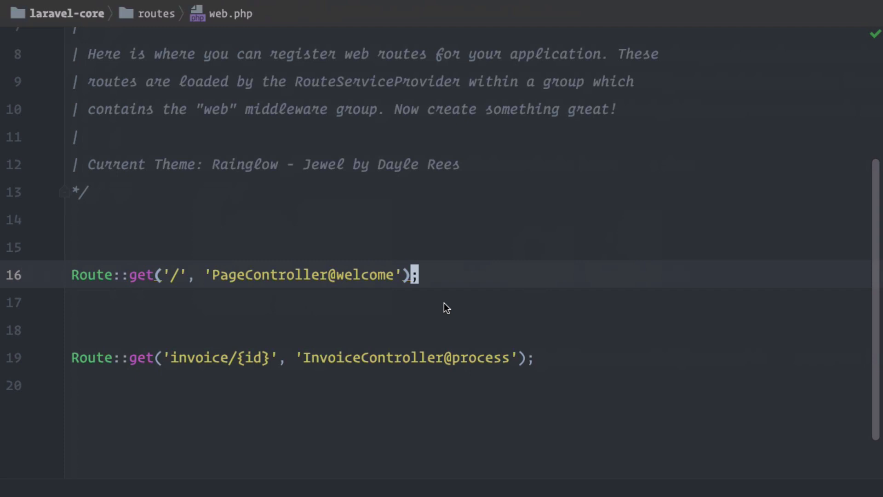
Open Facade.php from Recent Files and highlight the $args parameter in __callStatic.
key("ctrl+e")
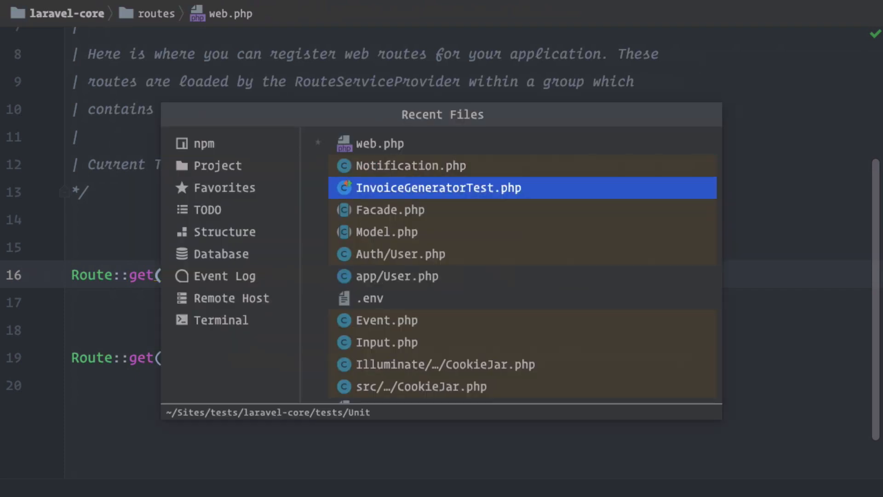
left_click(390, 210)
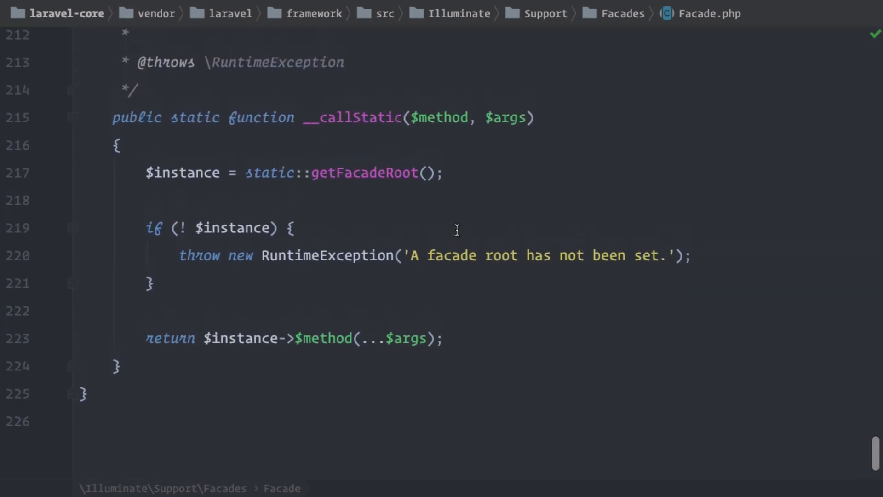
double_click(352, 222)
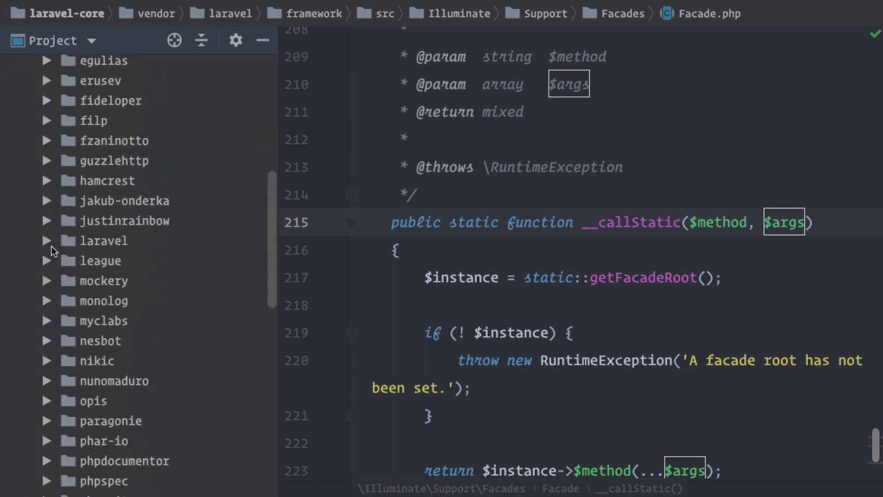
Expand laravel/framework's Illuminate/Support/Facades folder and open Notification.php.
left_click(47, 240)
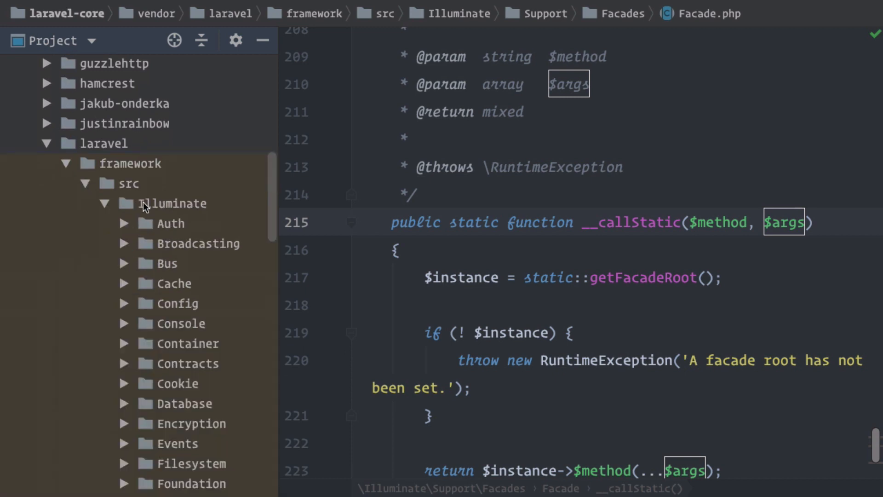
scroll("down", 3)
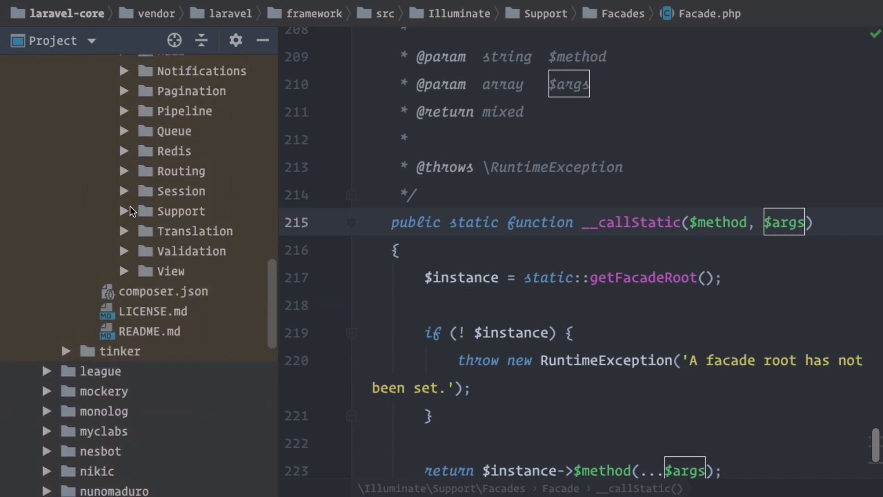
left_click(181, 210)
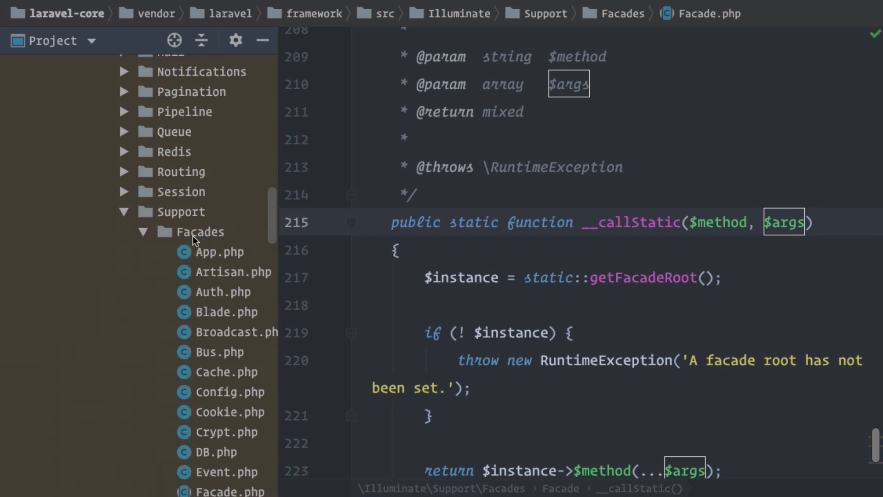
scroll("down", 3)
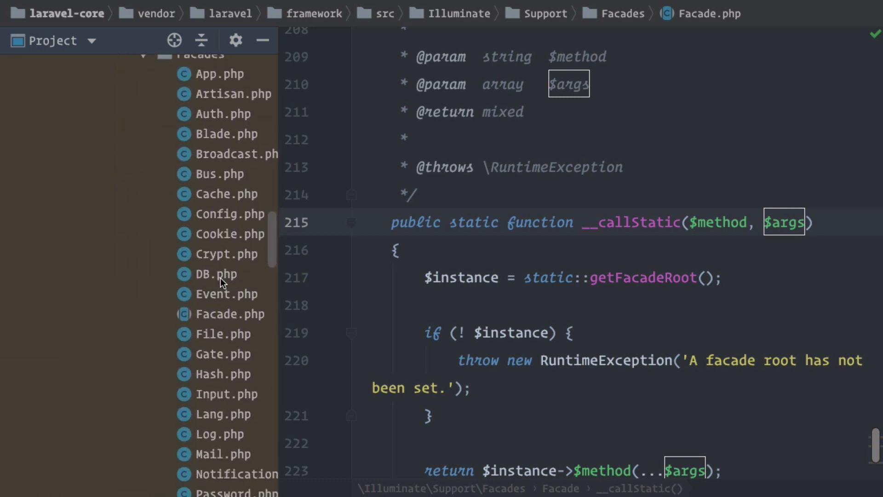
scroll("down", 3)
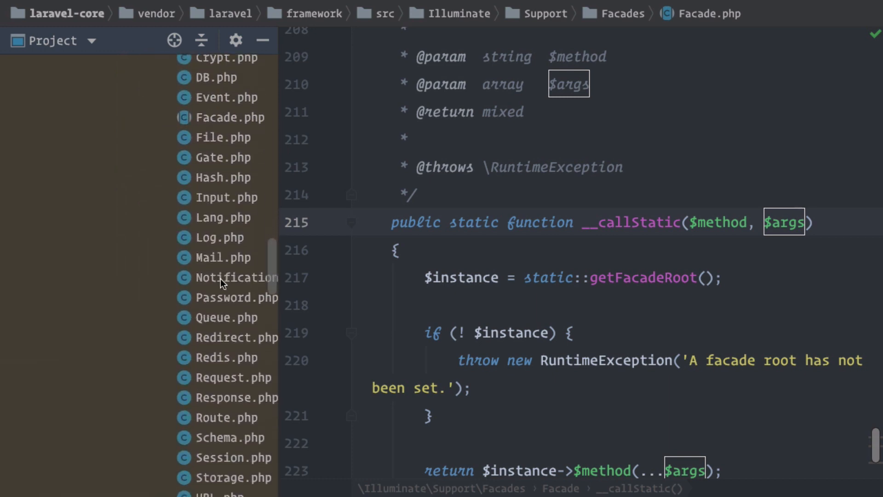
left_click(238, 277)
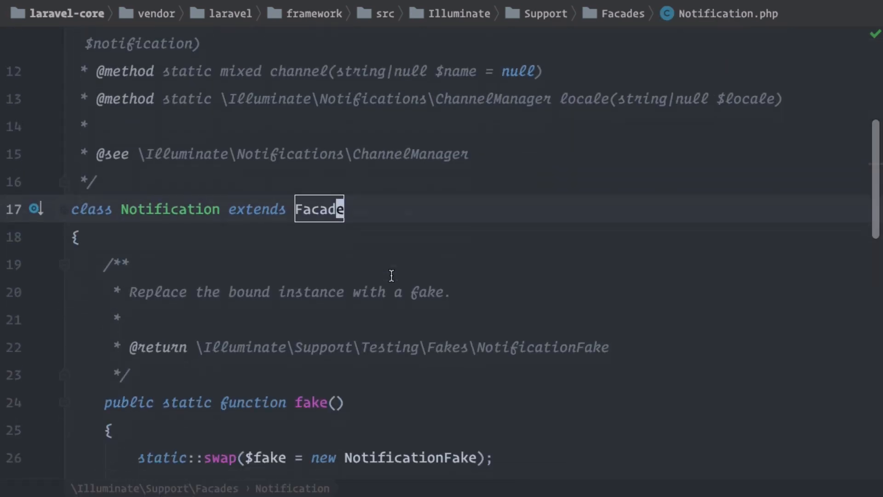
Scroll to getFacadeAccessor returning ChannelManager and highlight its name.
scroll("down", 3)
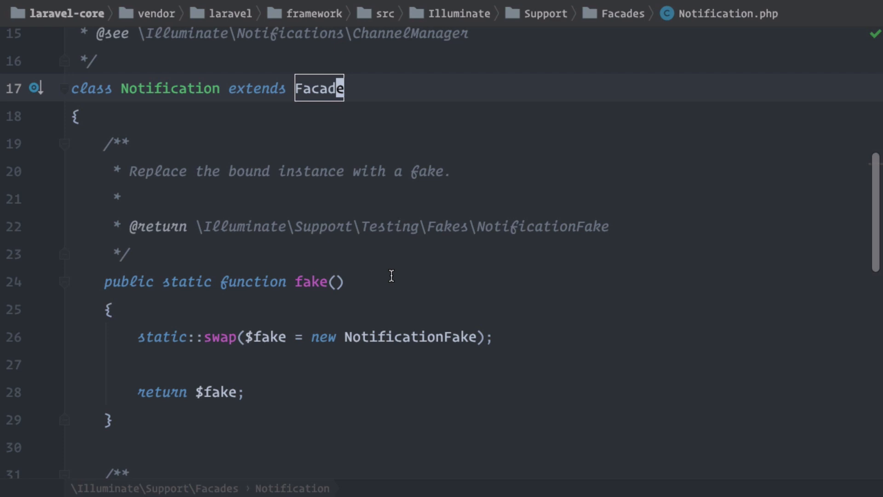
scroll("down", 3)
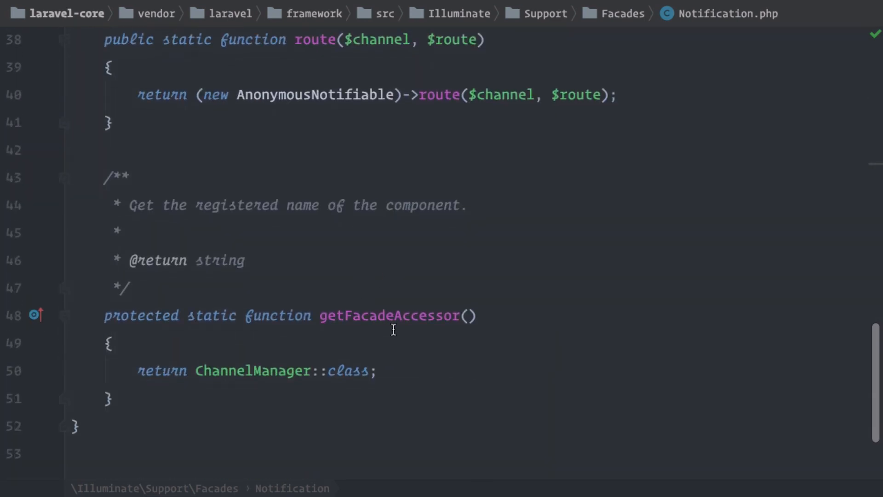
double_click(390, 315)
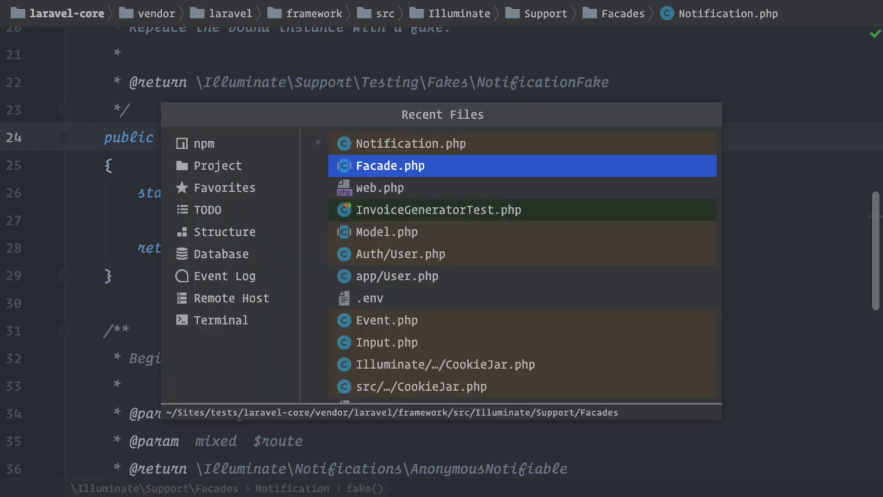
Dismiss the Recent Files popup and scroll to Notification's fake() method.
left_click(437, 210)
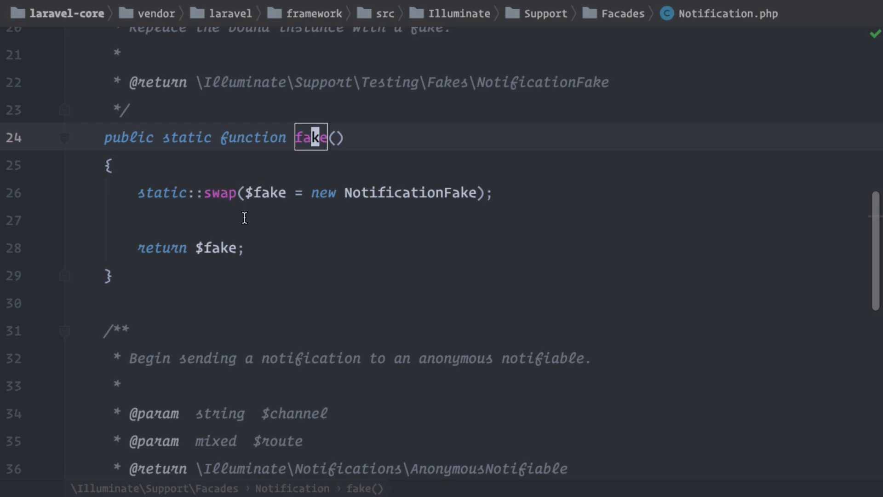
scroll("down", 3)
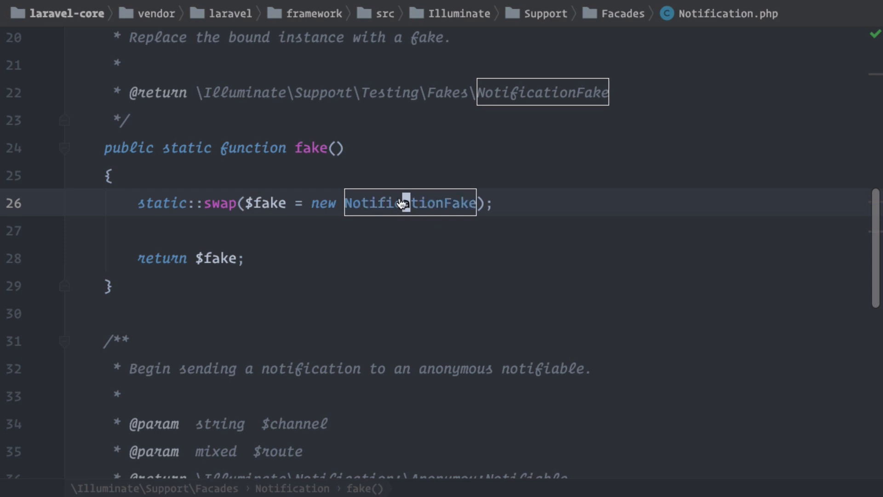
left_click(411, 203)
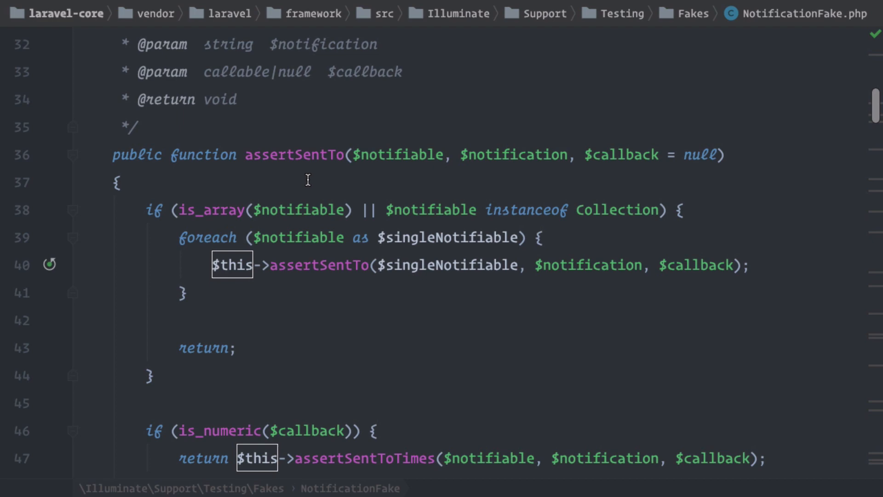
scroll("down", 3)
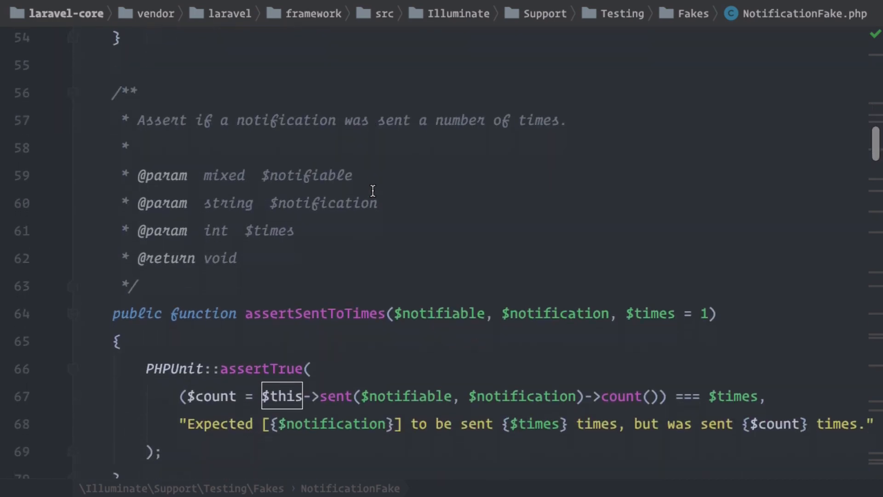
scroll("down", 3)
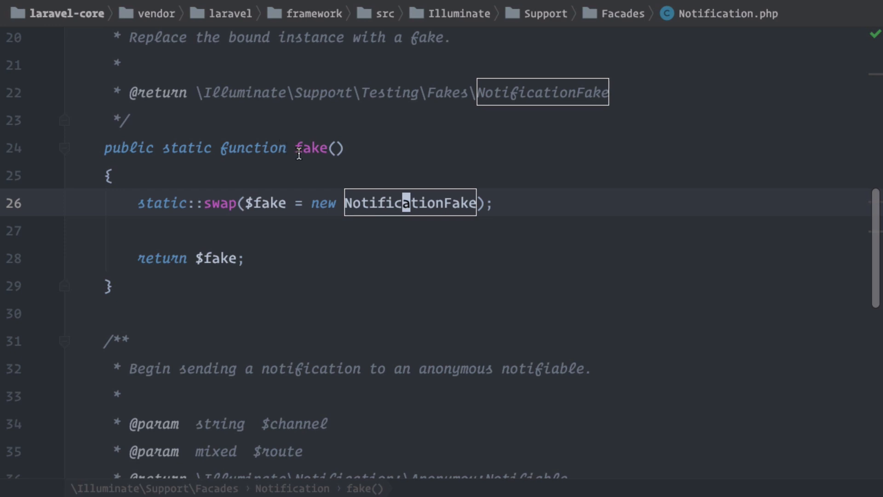
Scroll to Notification's static route() method and highlight its name.
scroll("down", 3)
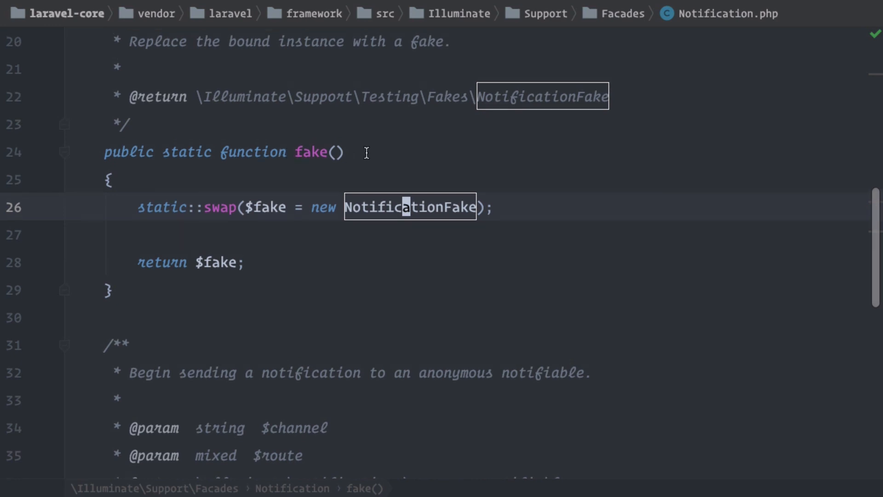
scroll("down", 3)
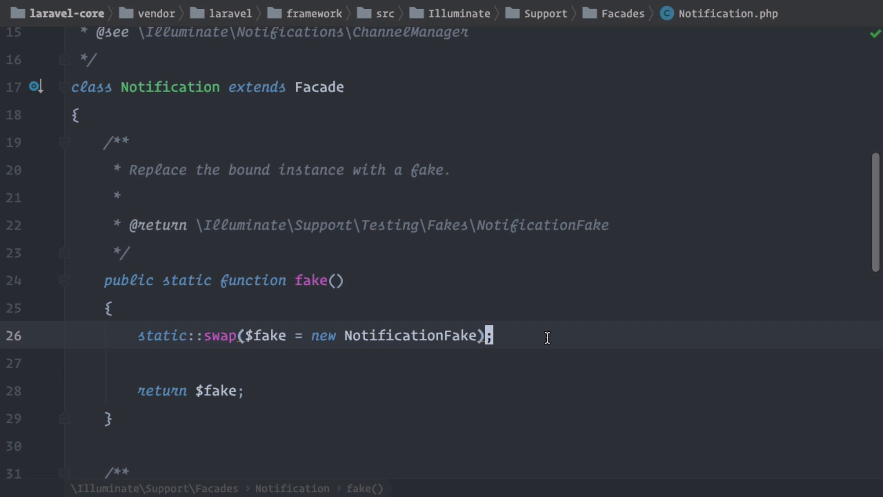
mouse_move(533, 324)
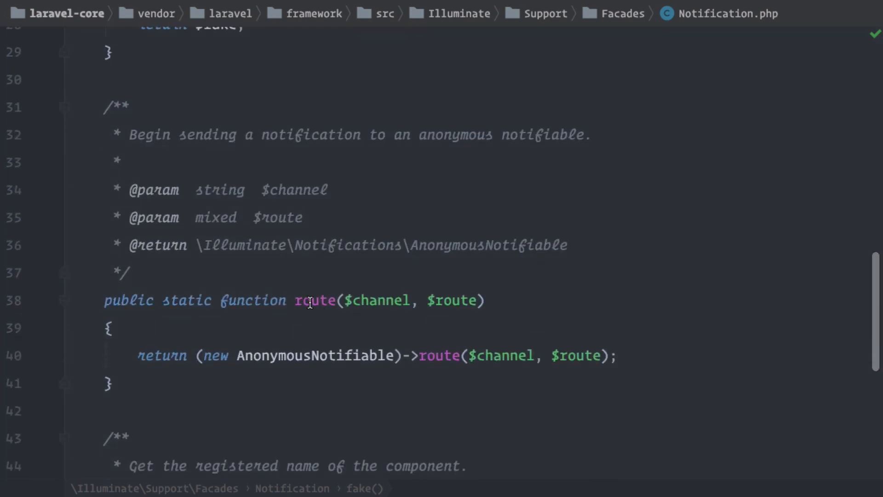
double_click(314, 300)
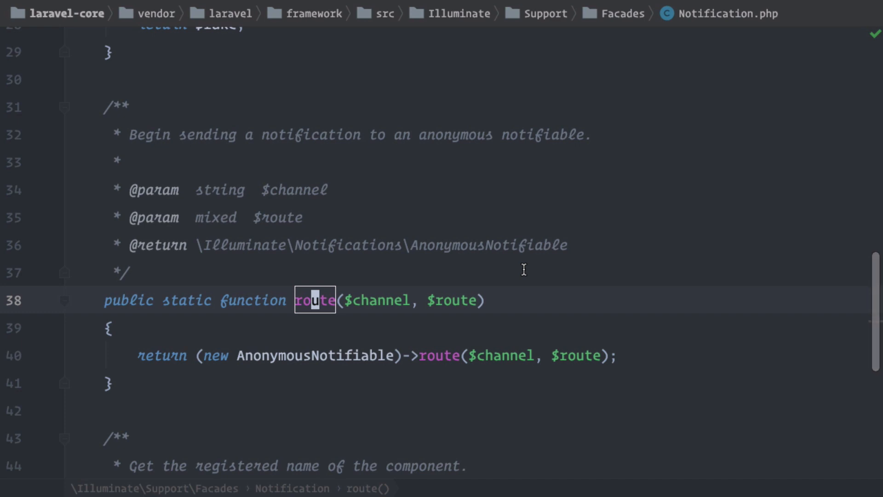
mouse_move(524, 273)
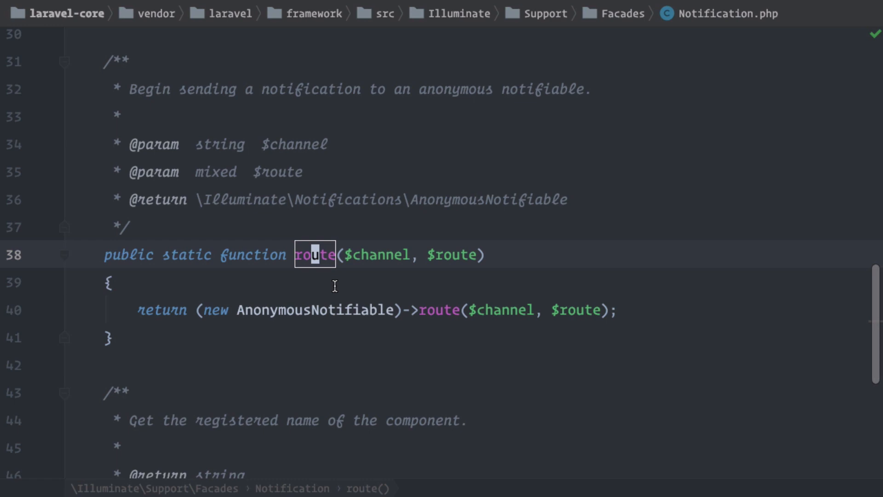
type("user")
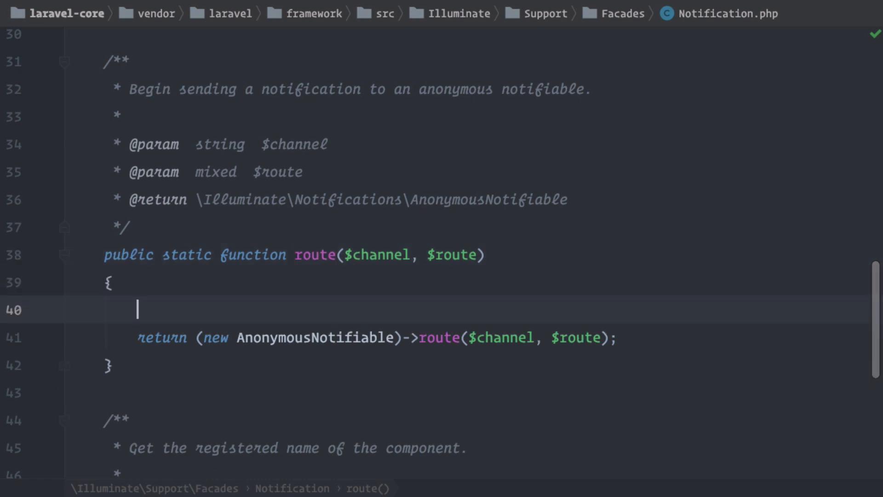
type("$")
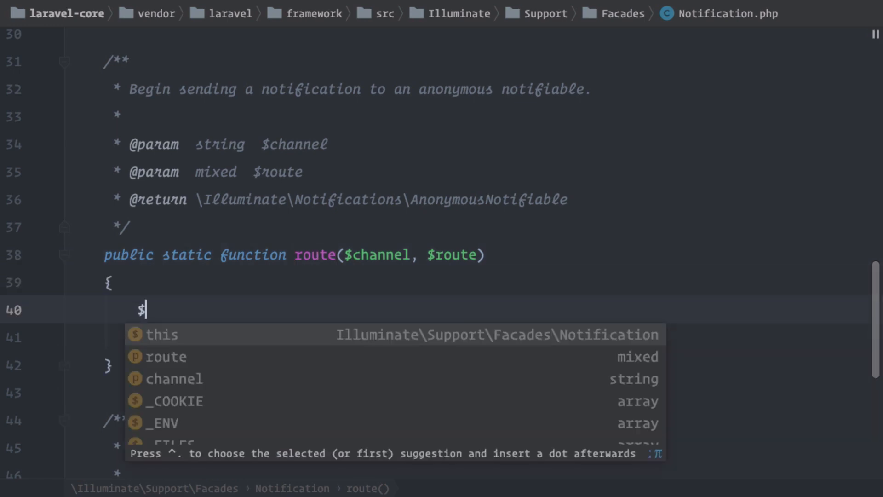
type("user->notify")
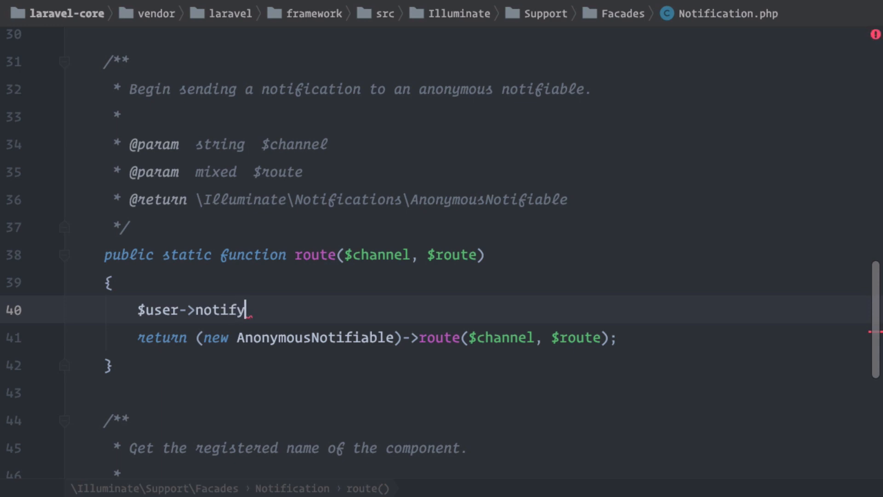
type("()")
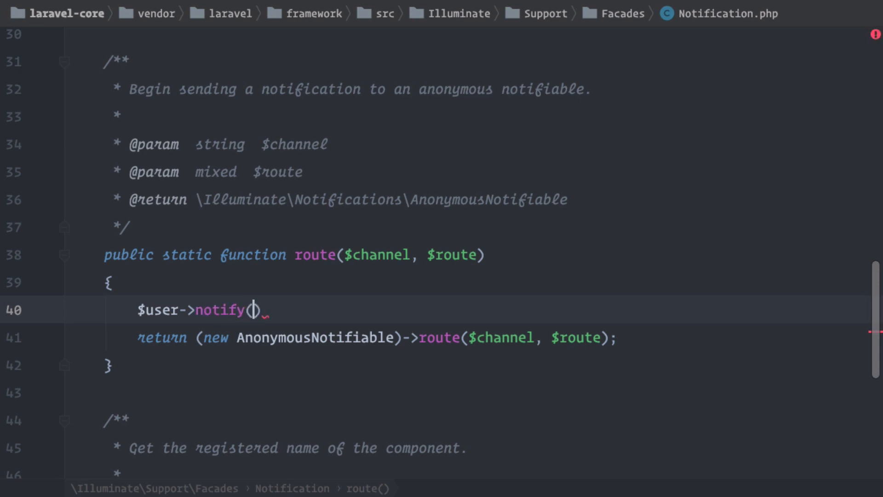
type(");")
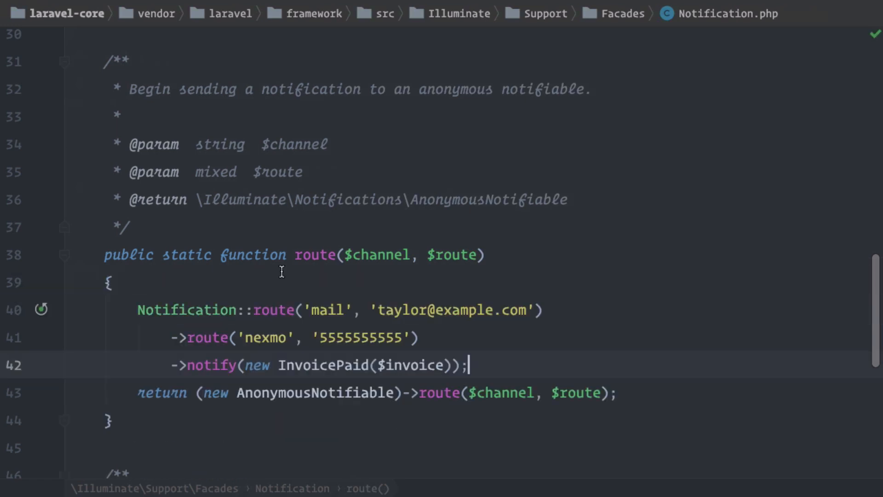
double_click(186, 309)
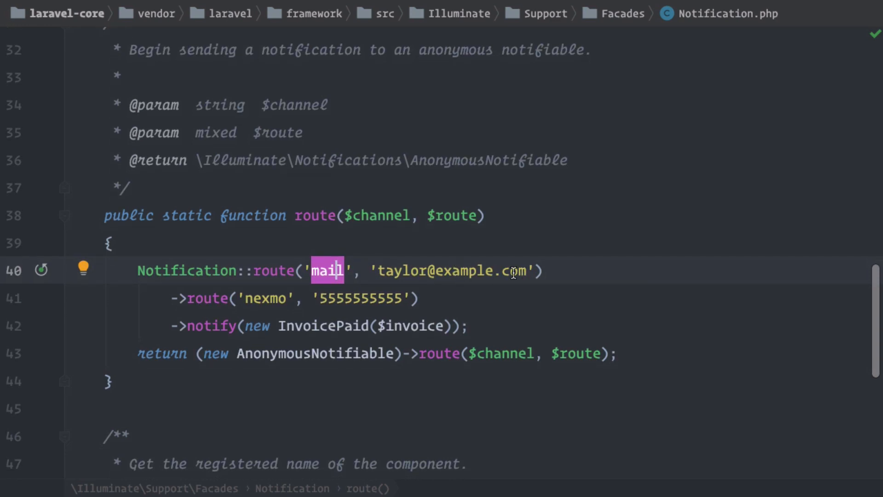
mouse_move(375, 270)
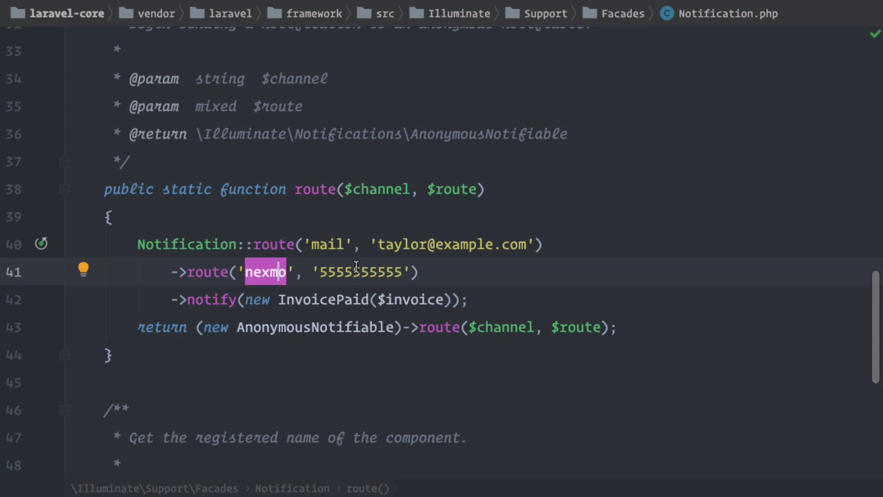
double_click(360, 272)
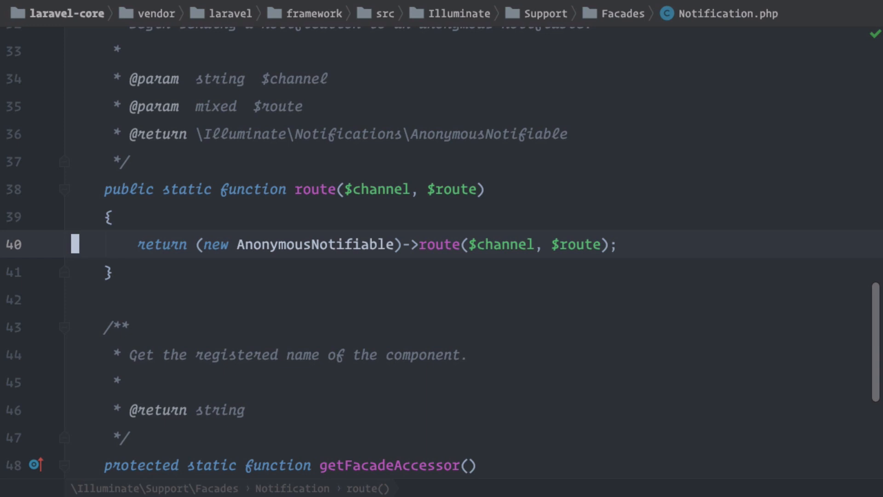
Select a word in route() while the Support Facades folder is shown in the project tree.
double_click(315, 243)
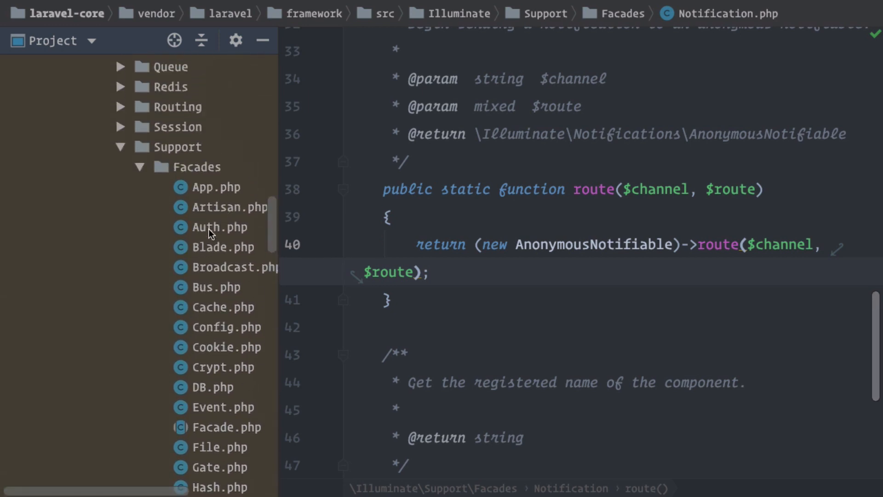
Open Auth.php and highlight its static routes() method name.
left_click(220, 227)
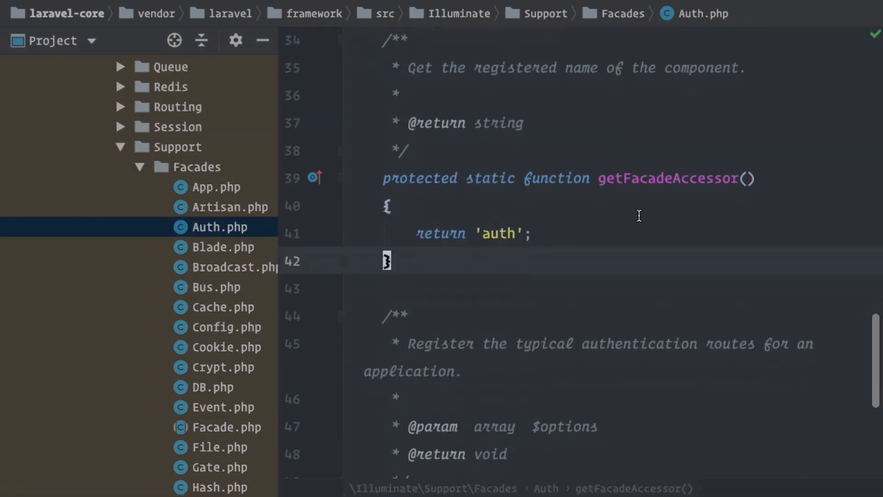
scroll("down", 3)
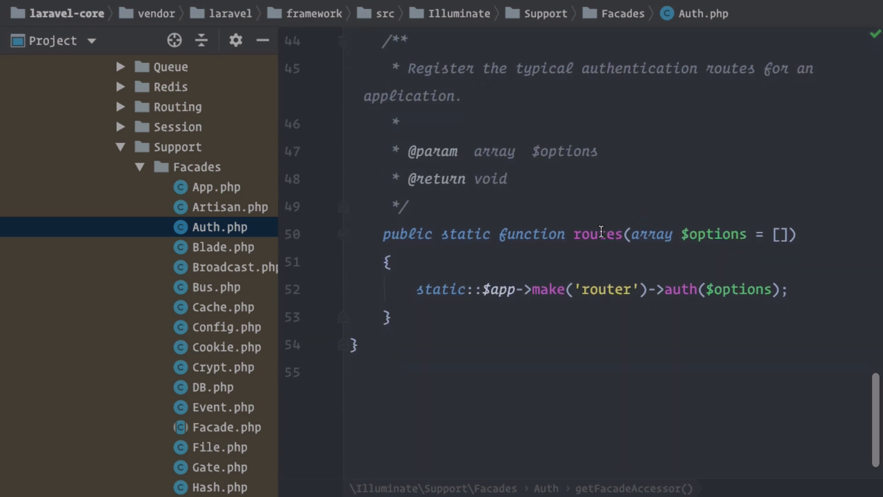
double_click(598, 234)
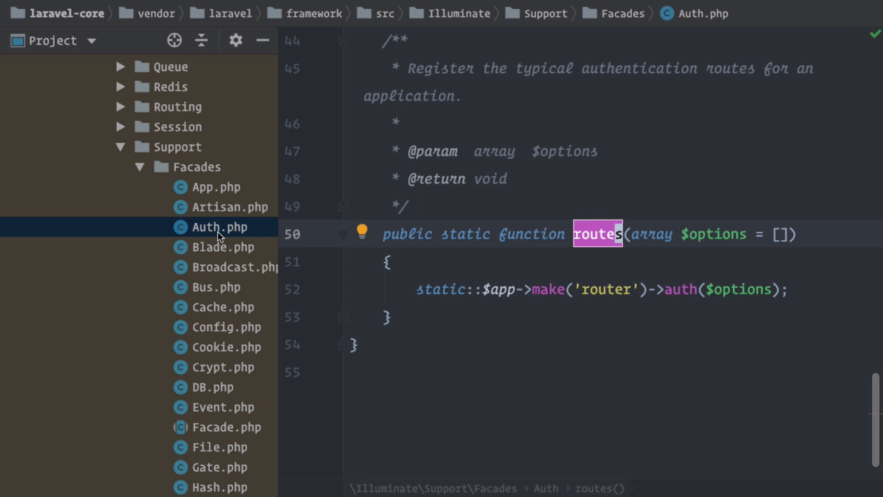
Open Bus.php, then Cookie.php, and highlight Cookie's static get() method.
left_click(219, 287)
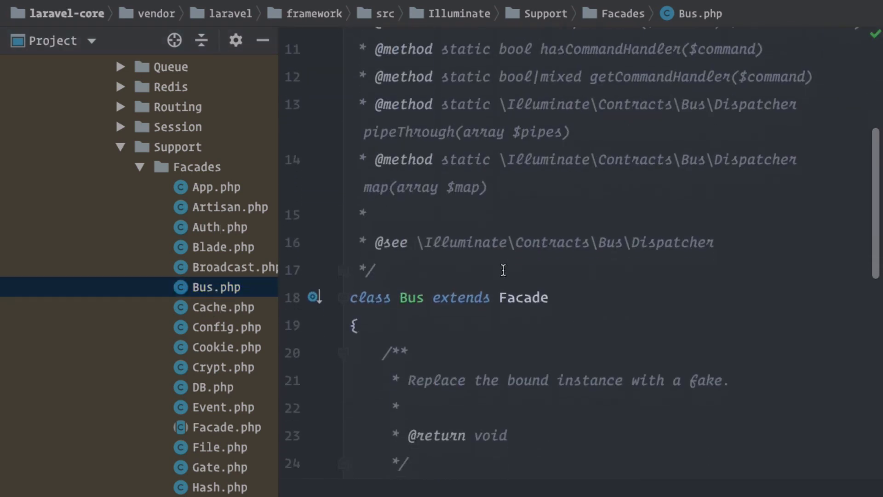
scroll("down", 3)
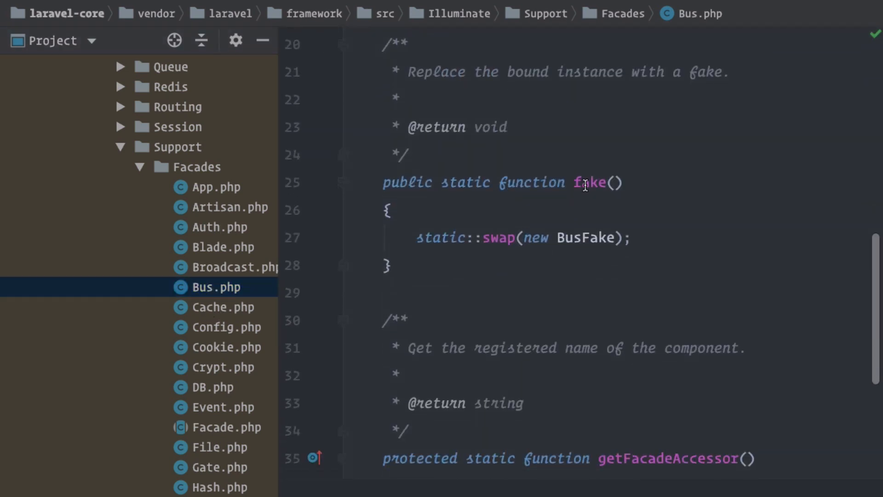
scroll("down", 3)
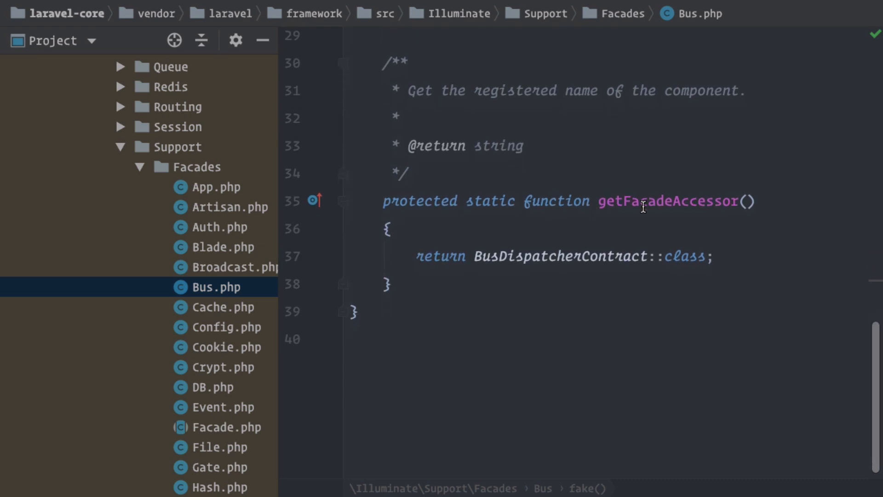
left_click(227, 347)
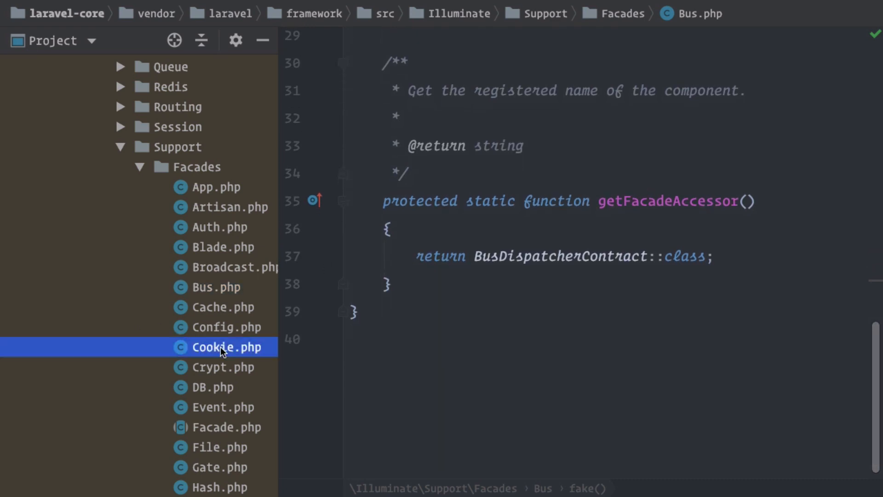
left_click(227, 347)
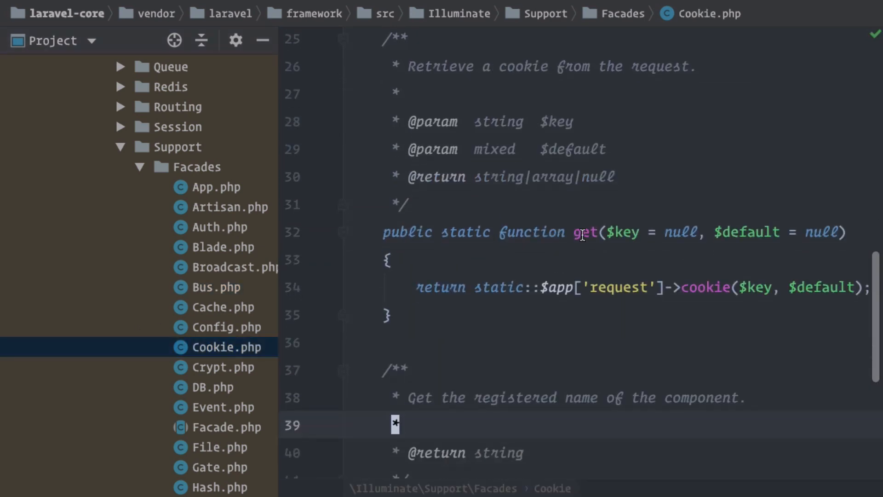
double_click(585, 232)
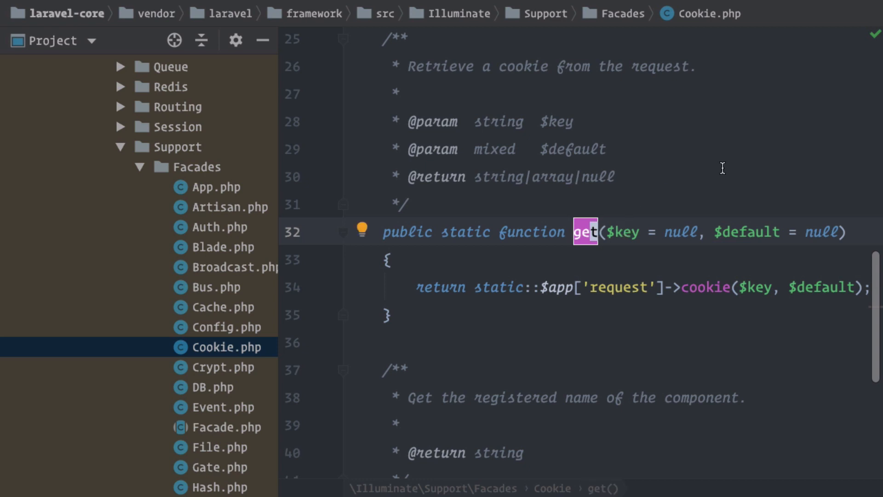